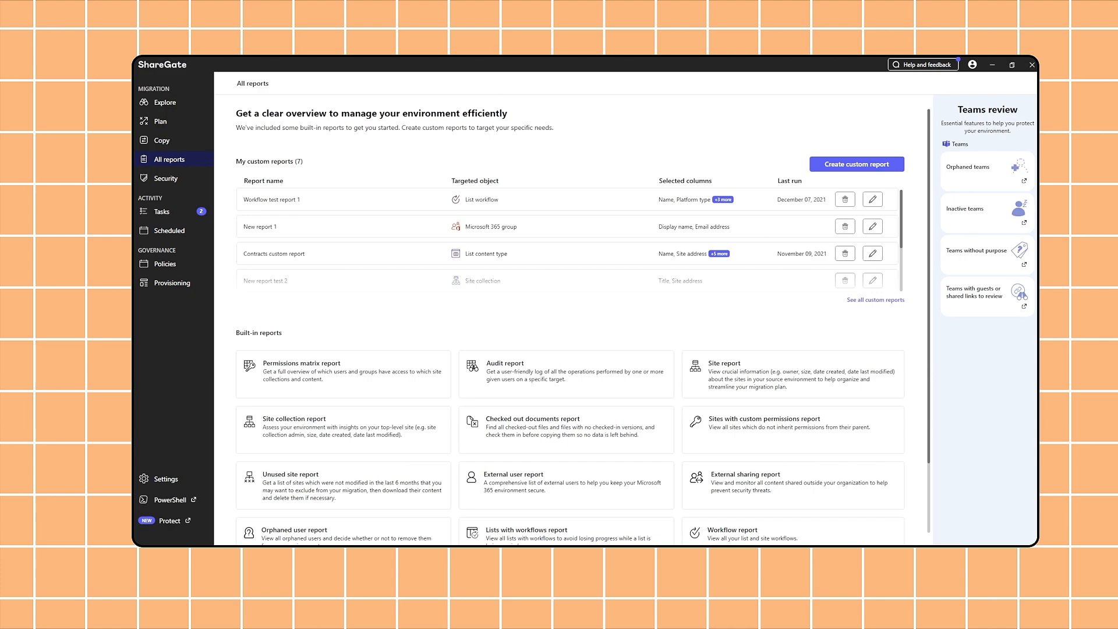
{"action": "mouse_move", "coordinate": [342, 485]}
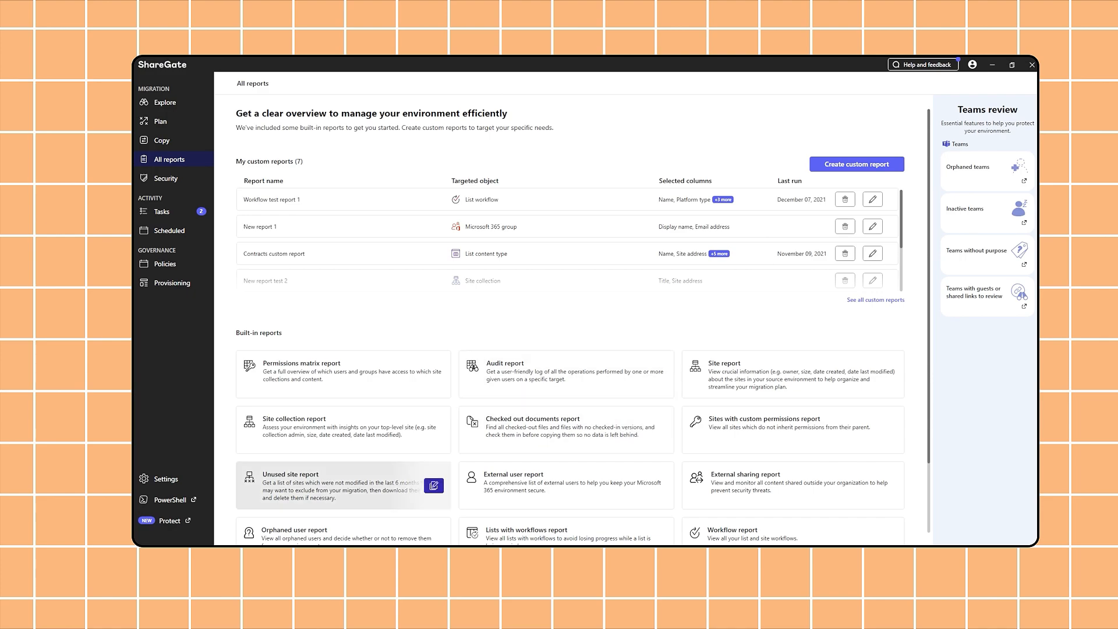
- Open the Unused site report, then the Site report, to review their settings and columns
{"action": "left_click", "coordinate": [433, 485]}
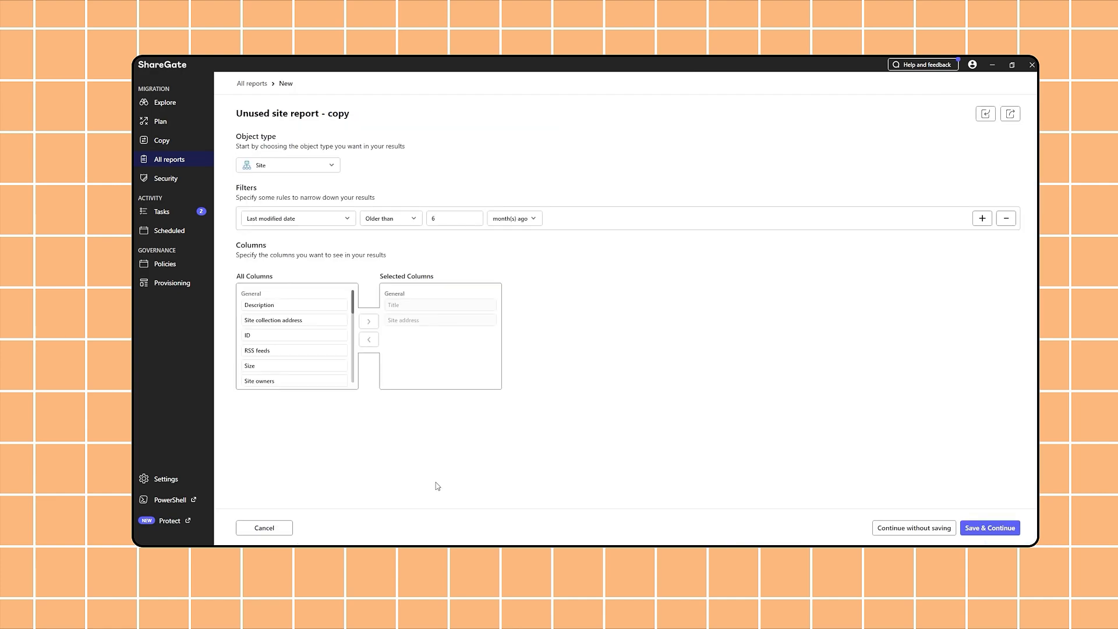
{"action": "mouse_move", "coordinate": [353, 230]}
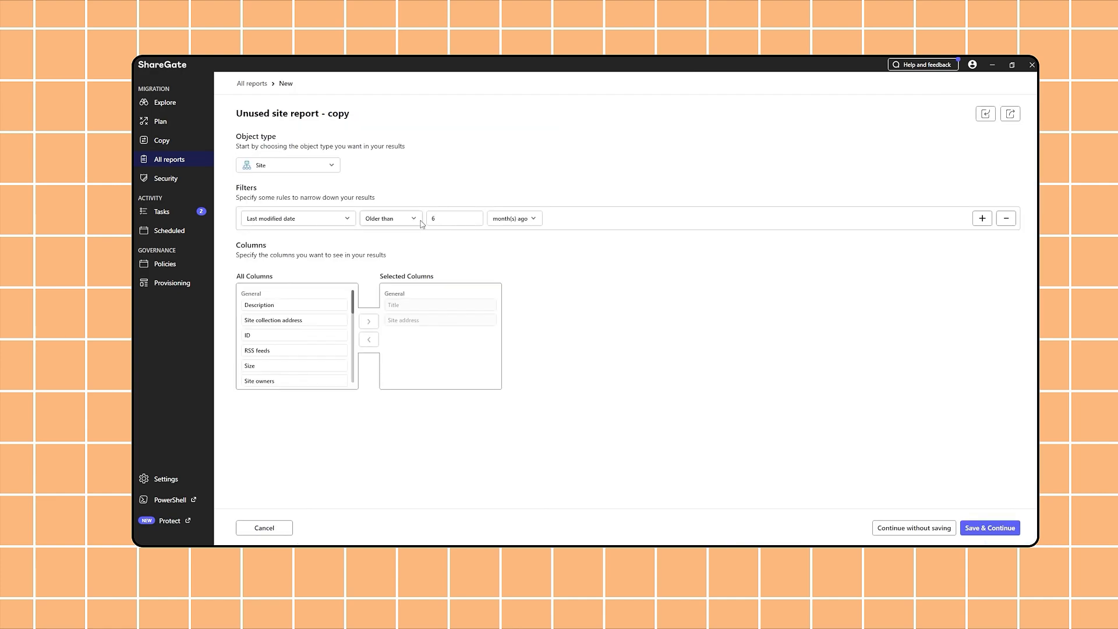
{"action": "mouse_move", "coordinate": [434, 232]}
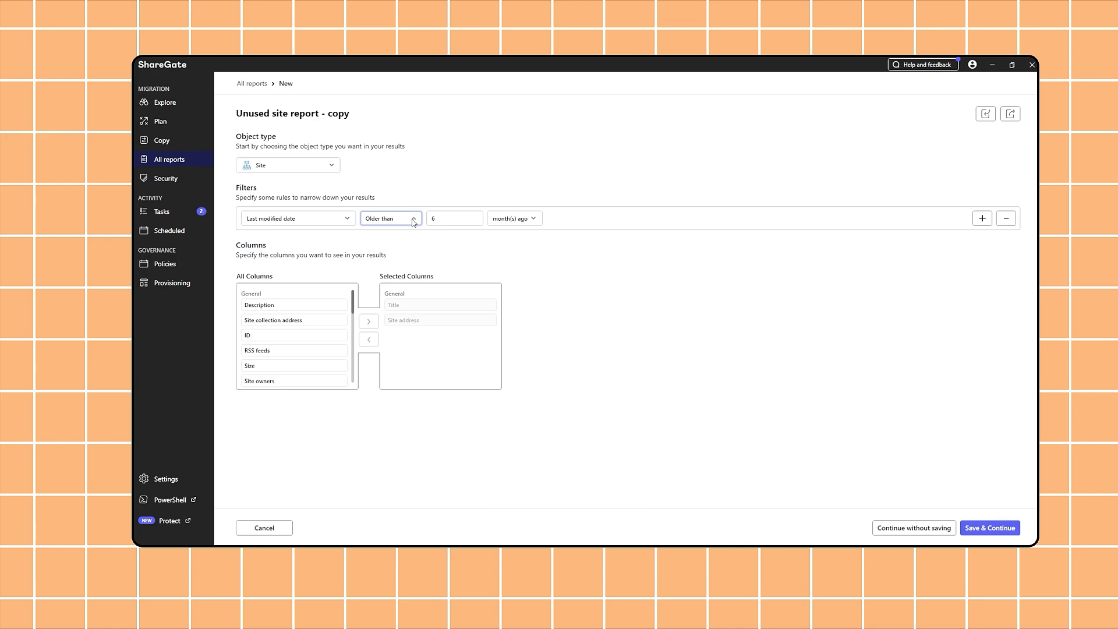
{"action": "mouse_move", "coordinate": [397, 302]}
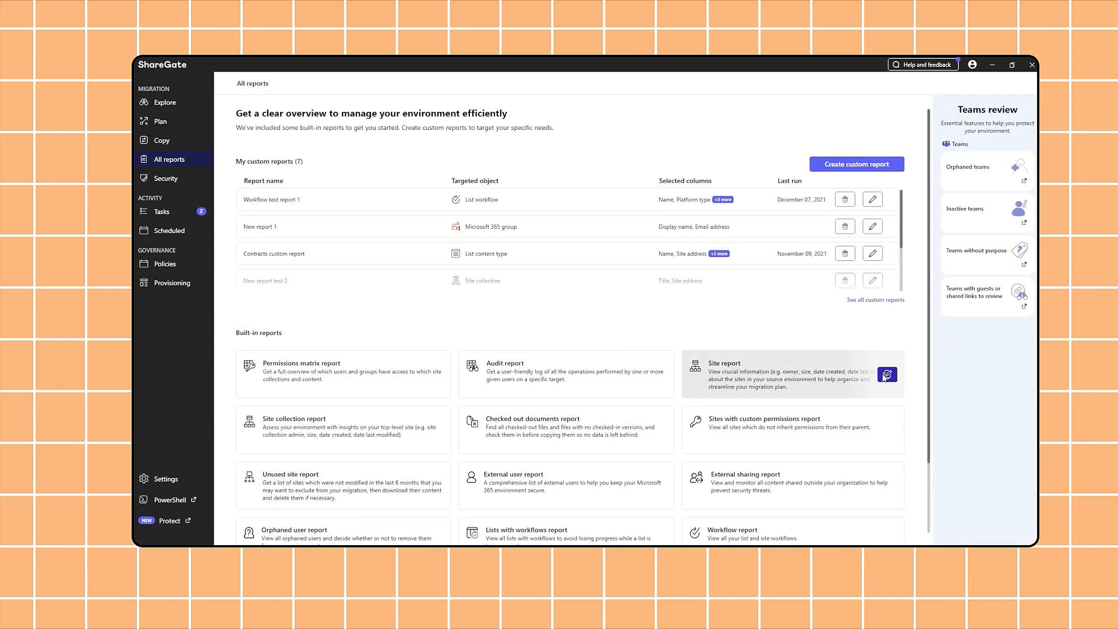
{"action": "left_click", "coordinate": [886, 375]}
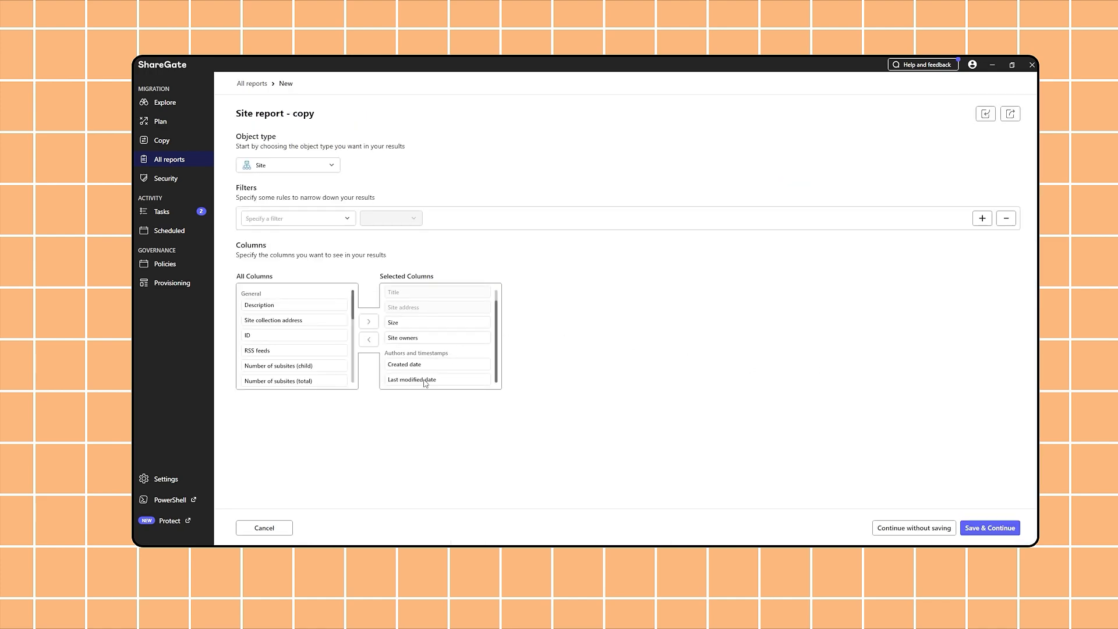
{"action": "mouse_move", "coordinate": [449, 388]}
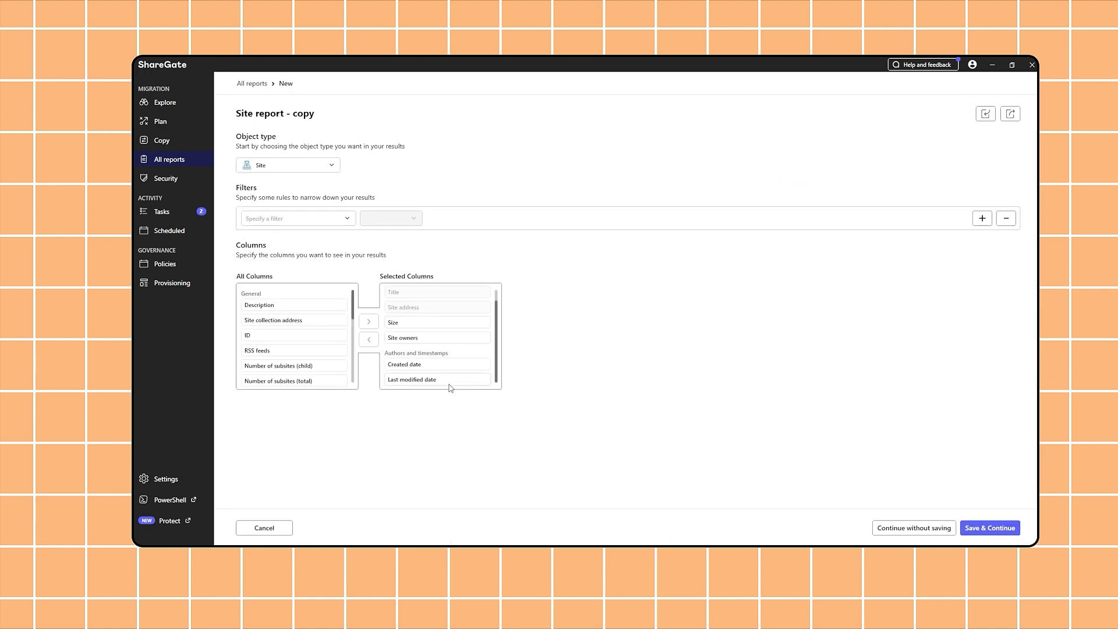
{"action": "mouse_move", "coordinate": [454, 382]}
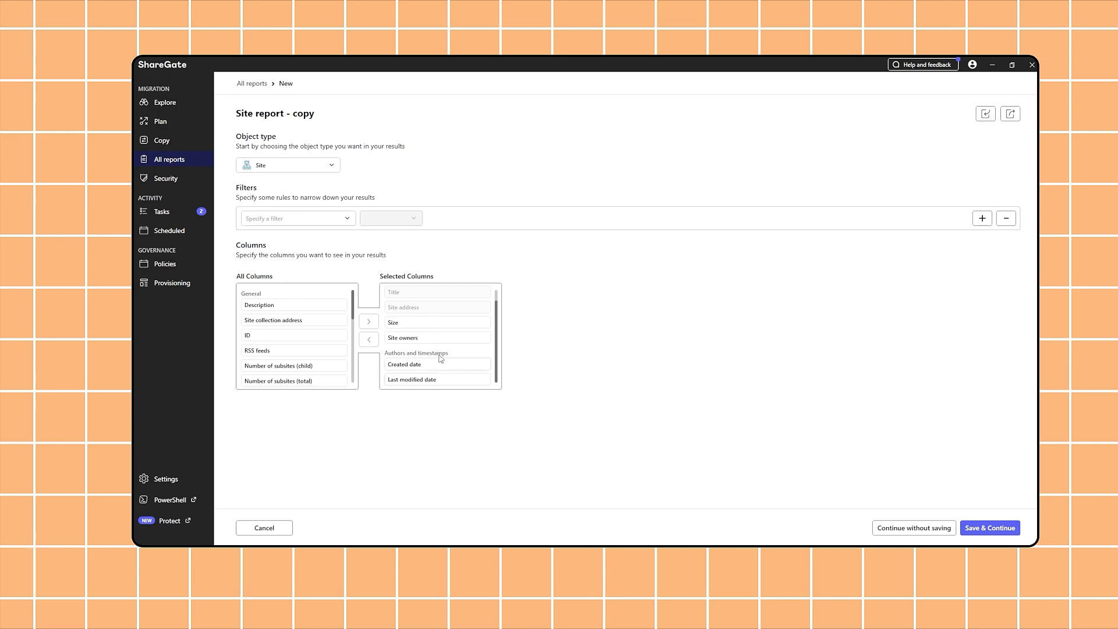
{"action": "mouse_move", "coordinate": [429, 341]}
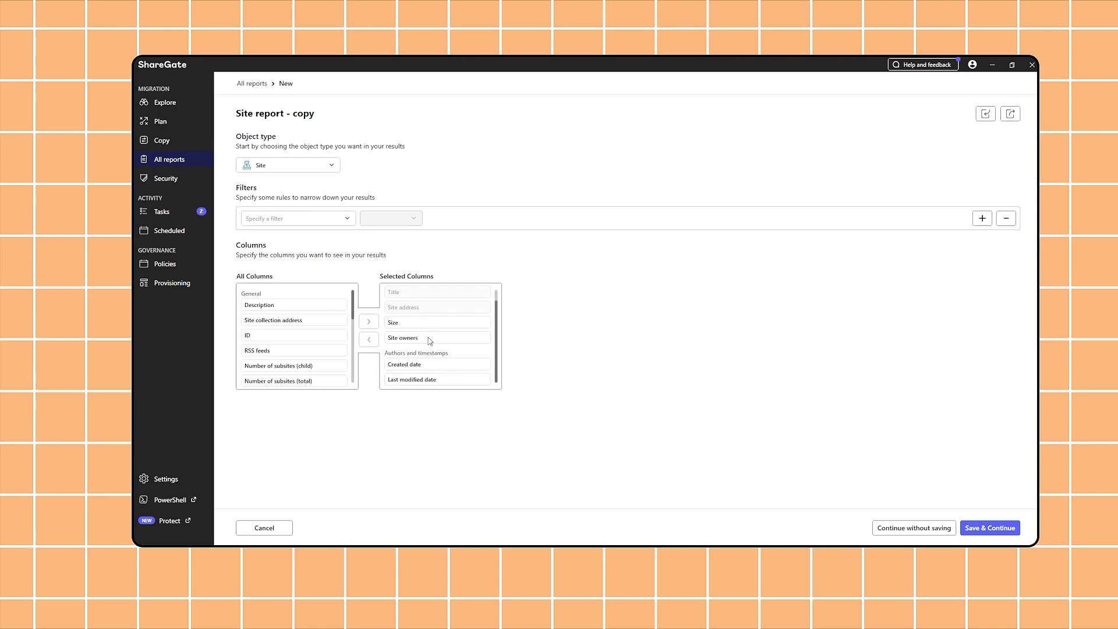
{"action": "left_click", "coordinate": [163, 131]}
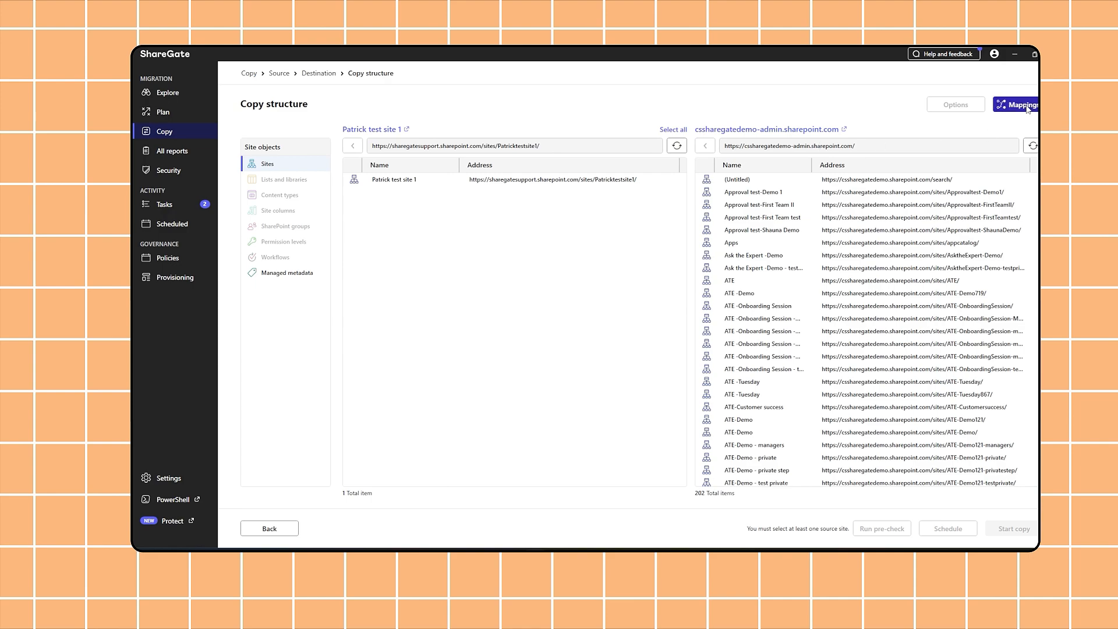
- In user mappings, find source user Patrick Support Test and pair it with destination James Johnson
{"action": "left_click", "coordinate": [1019, 104]}
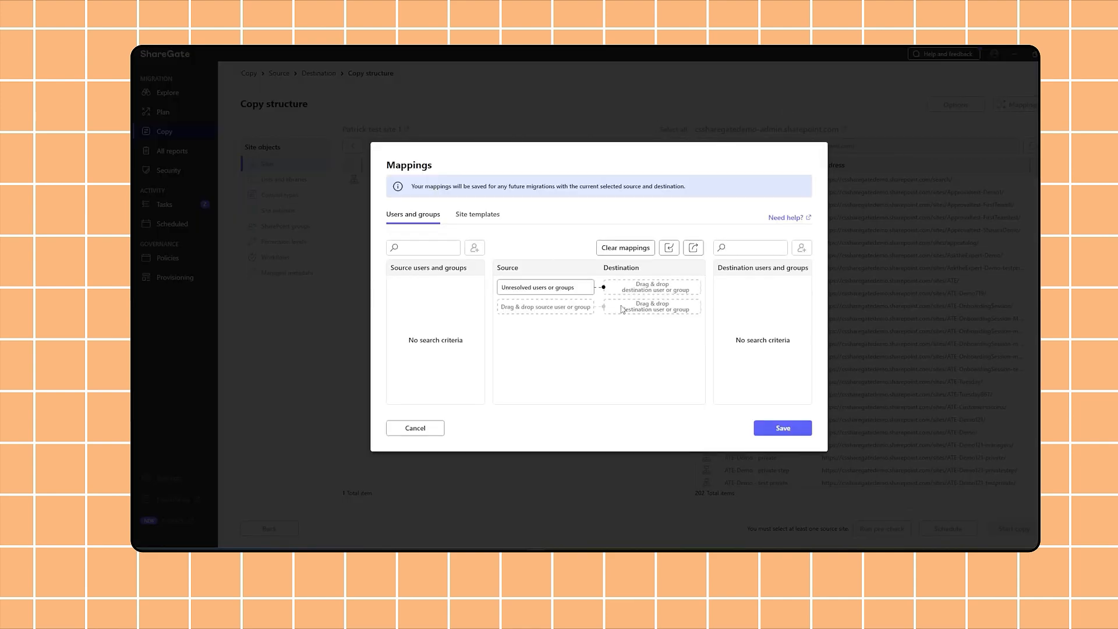
{"action": "mouse_move", "coordinate": [603, 292]}
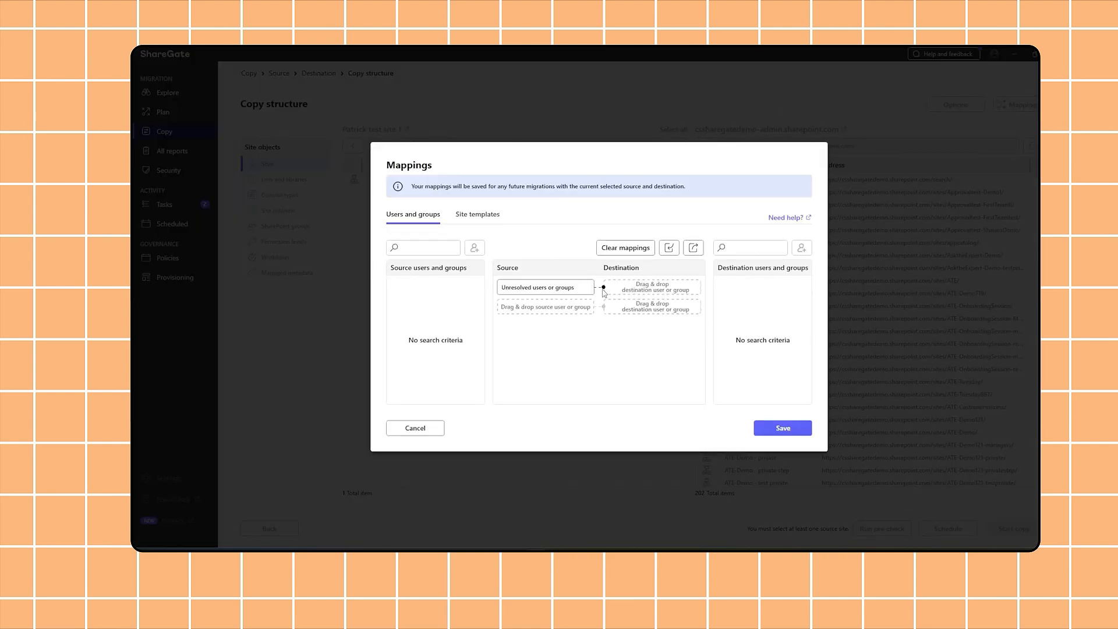
{"action": "left_click", "coordinate": [422, 248]}
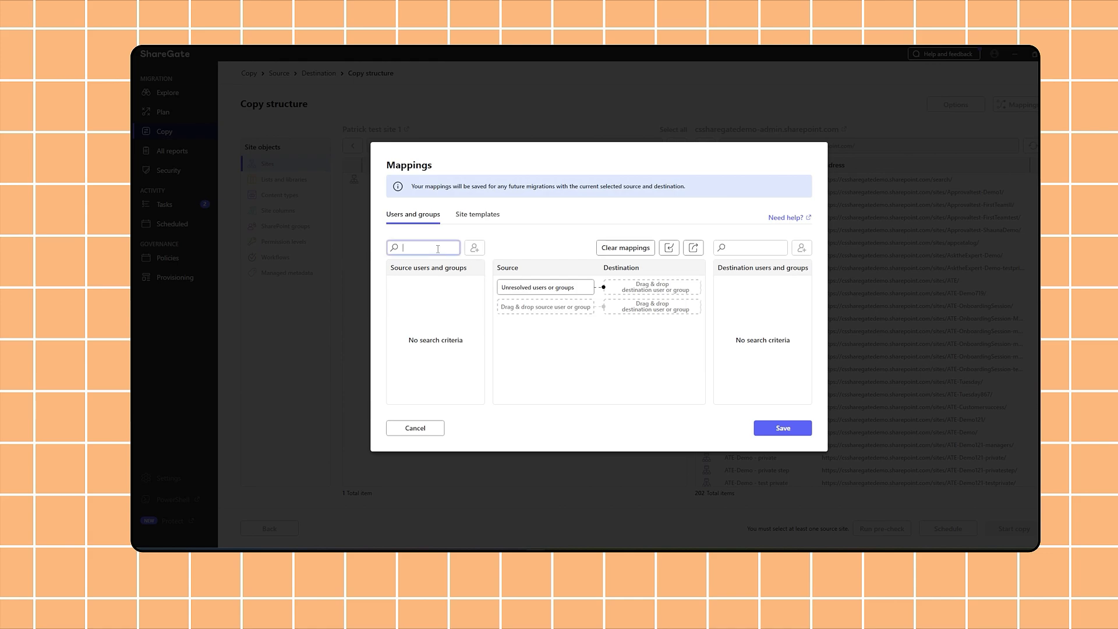
{"action": "type", "text": "p"}
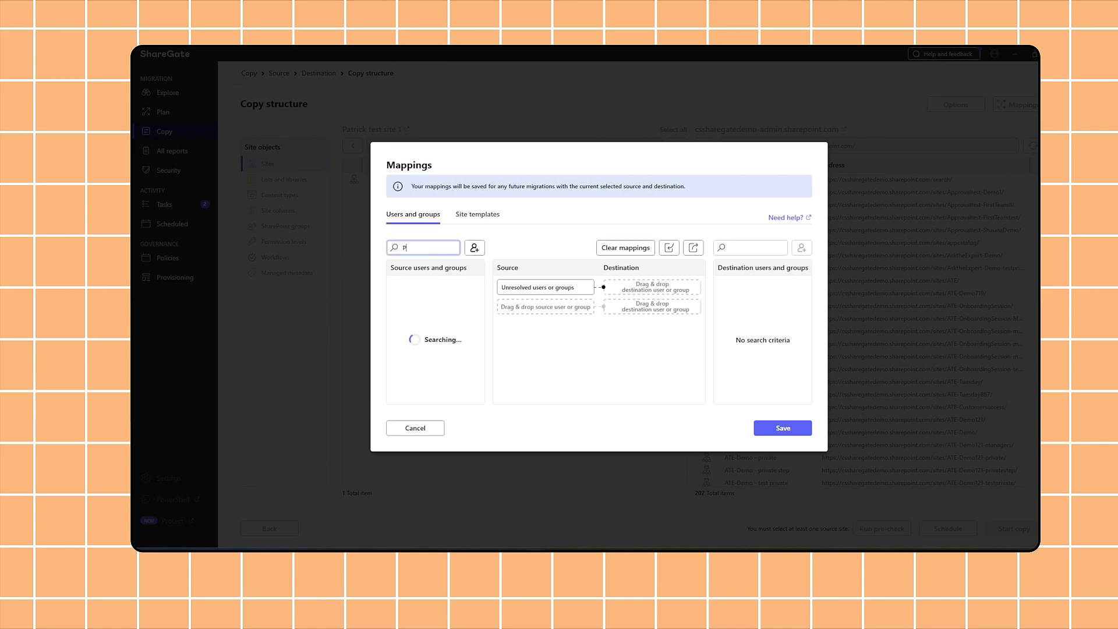
{"action": "type", "text": "atrick"}
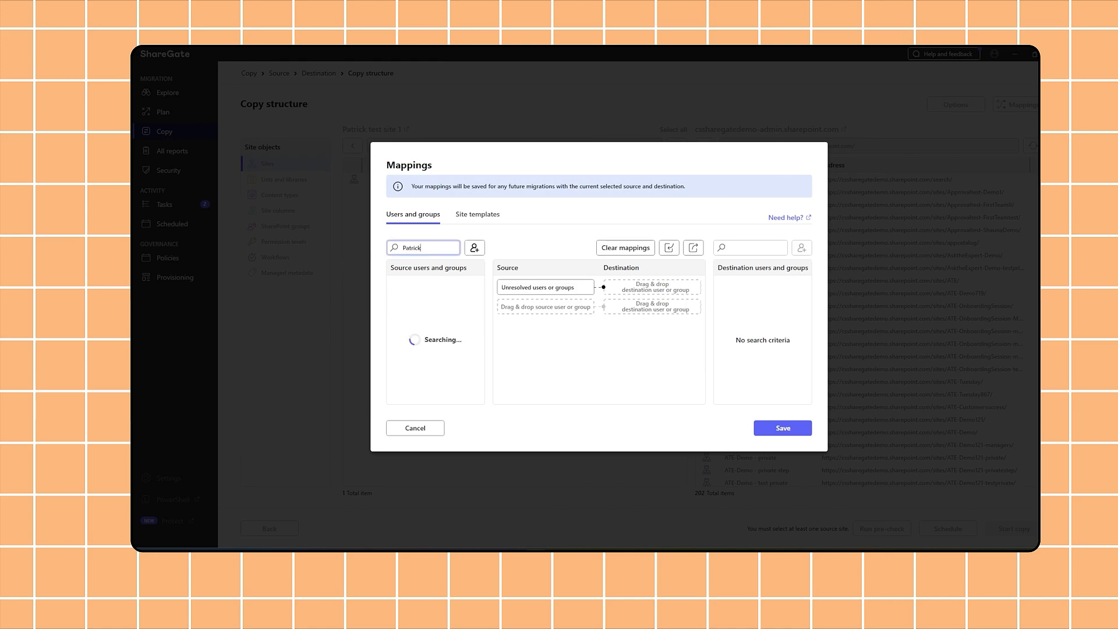
{"action": "type", "text": "Test"}
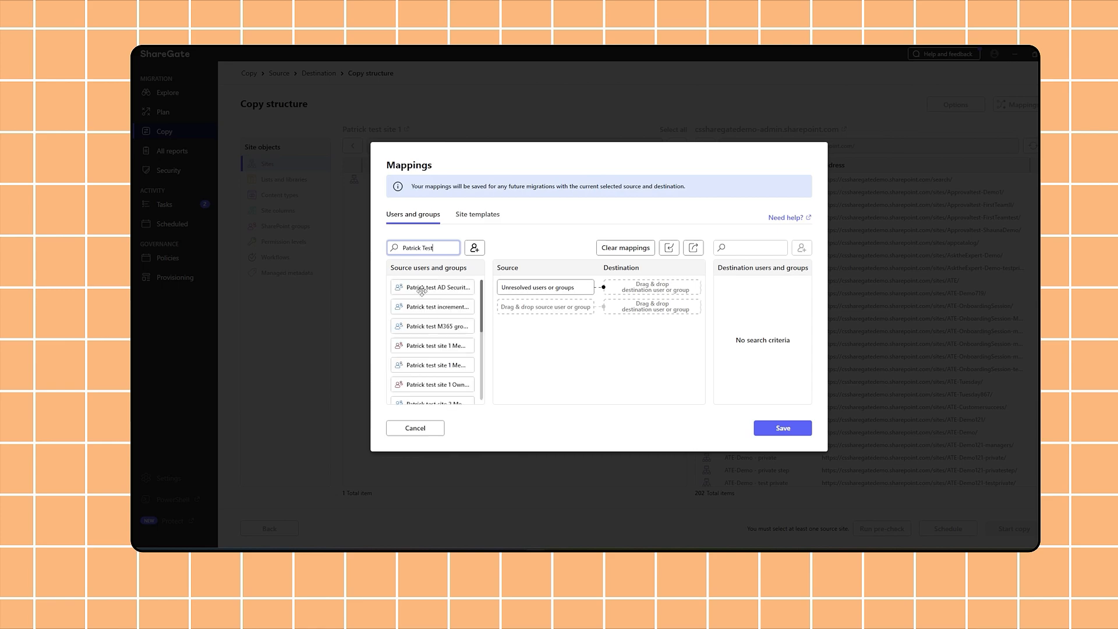
{"action": "mouse_move", "coordinate": [438, 345]}
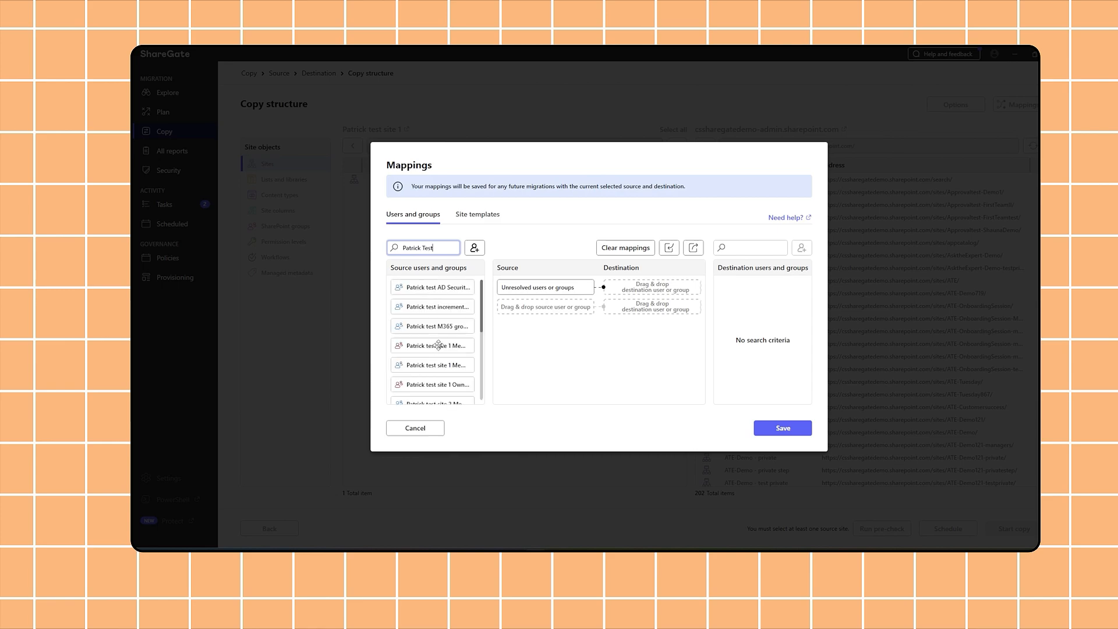
{"action": "scroll", "scroll_direction": "down", "scroll_amount": 3}
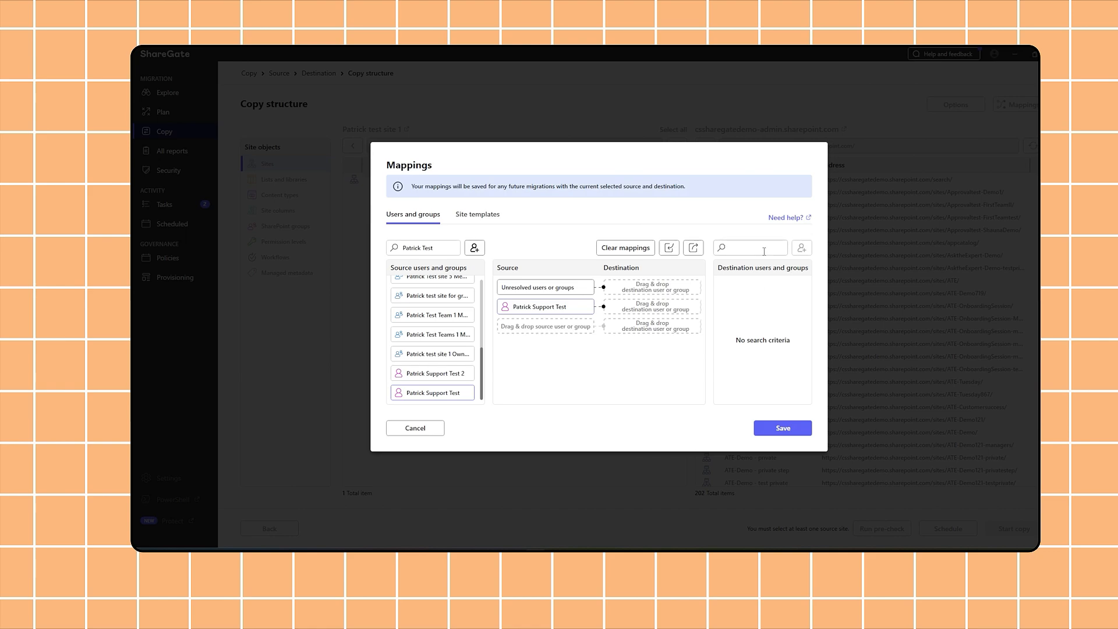
{"action": "left_click", "coordinate": [749, 248]}
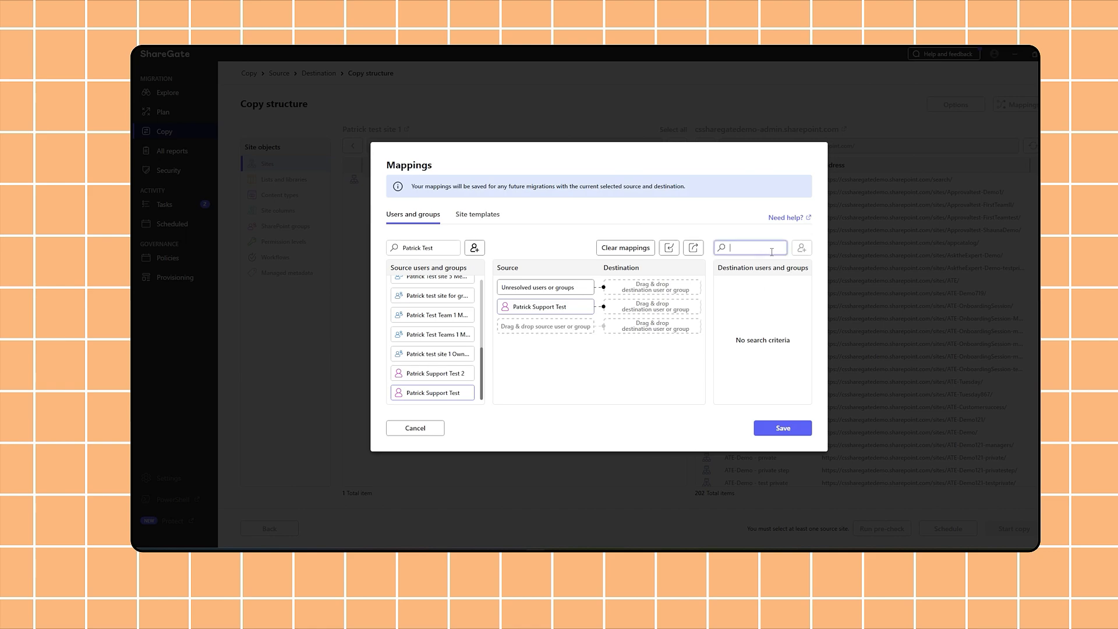
{"action": "type", "text": "James"}
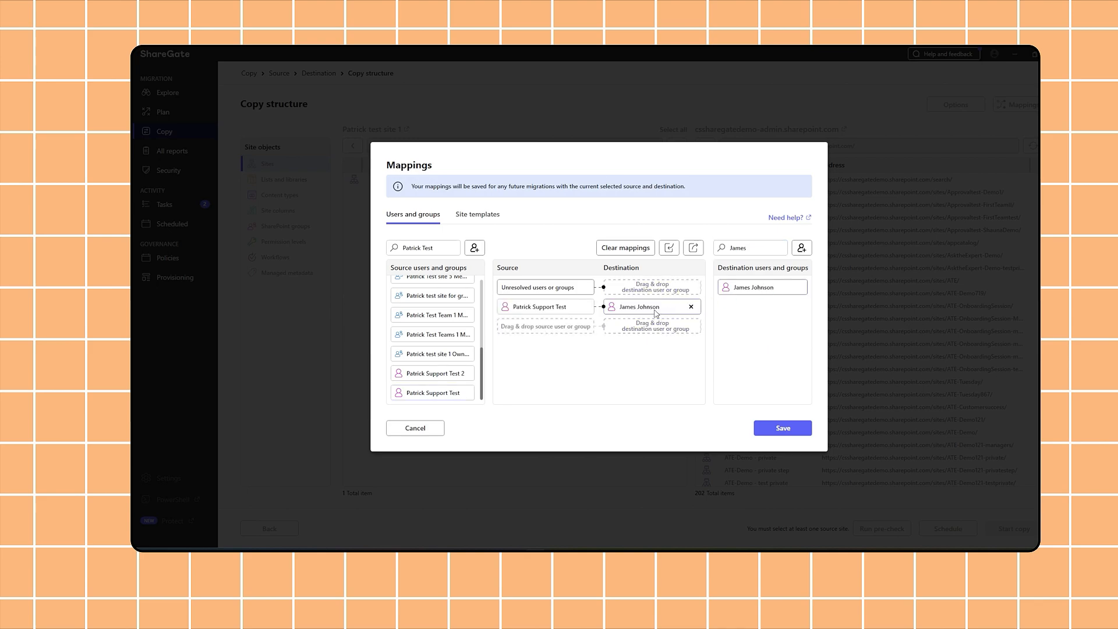
{"action": "mouse_move", "coordinate": [556, 307]}
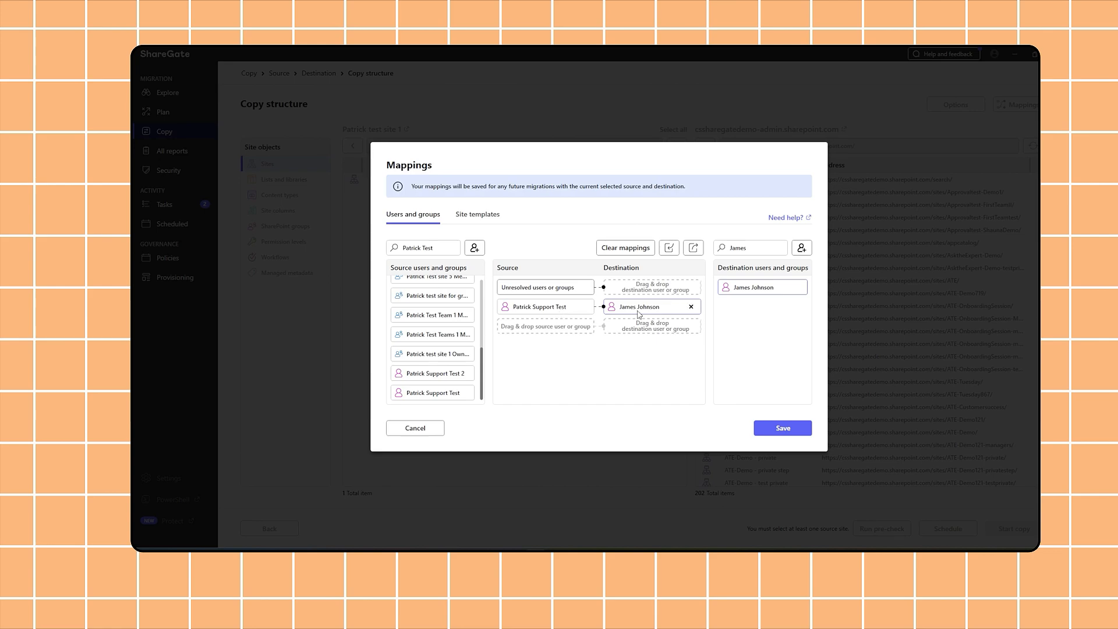
{"action": "mouse_move", "coordinate": [562, 322]}
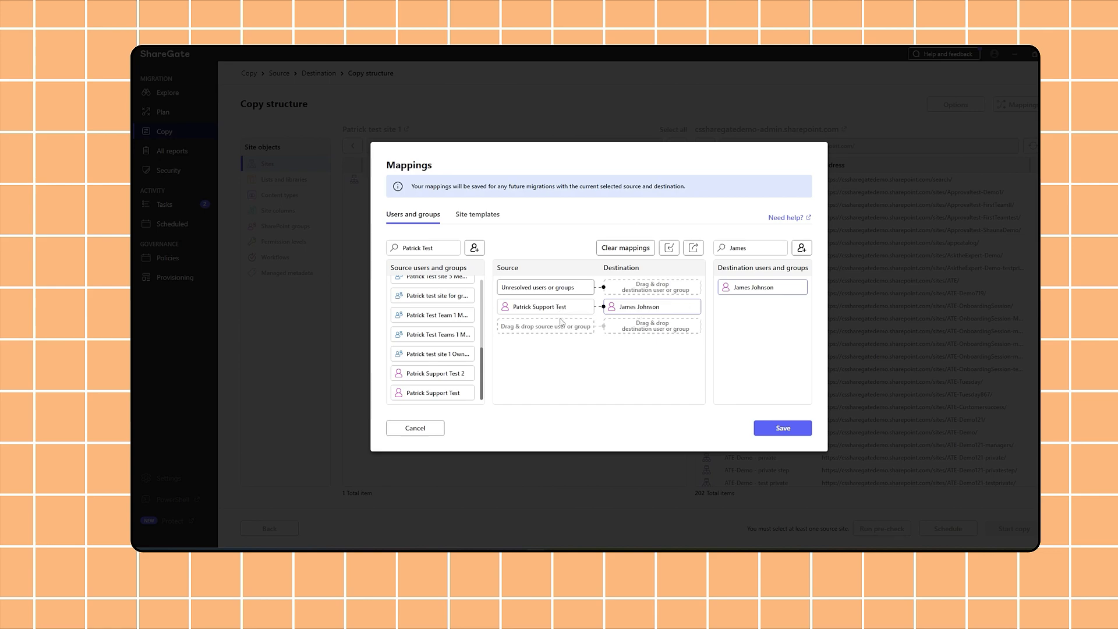
{"action": "mouse_move", "coordinate": [768, 261]}
{"action": "type", "text": "M"}
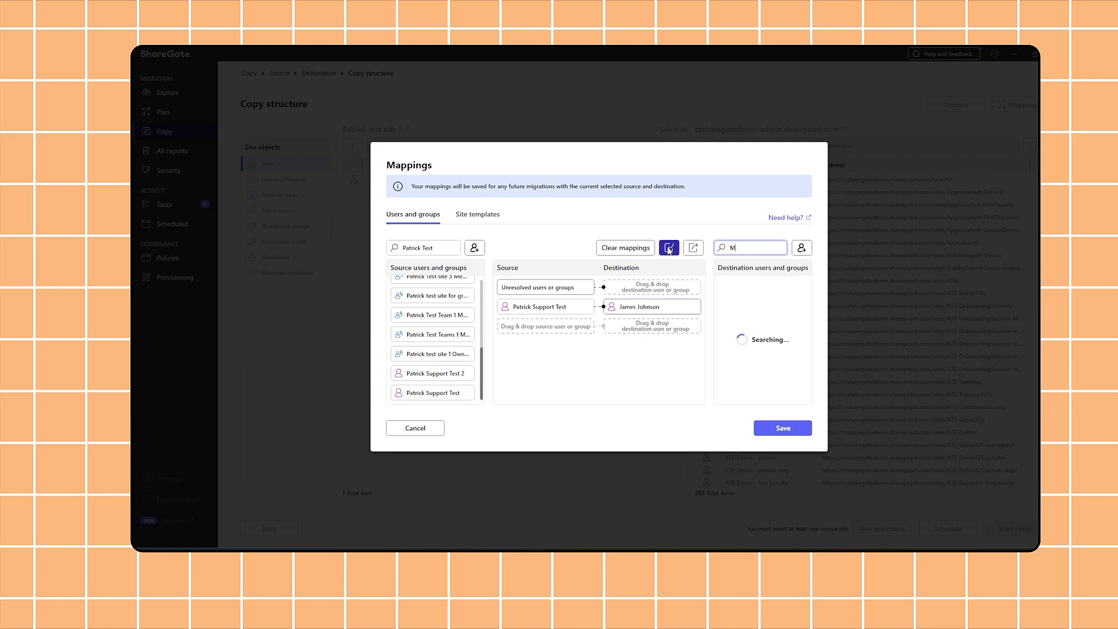
{"action": "type", "text": "ary"}
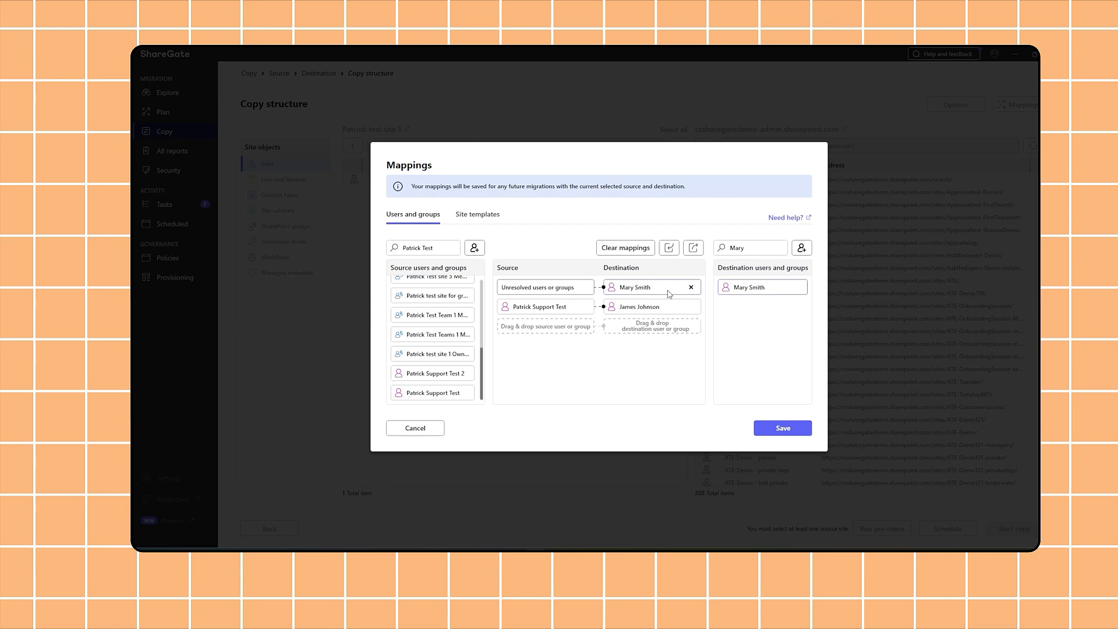
{"action": "mouse_move", "coordinate": [661, 400]}
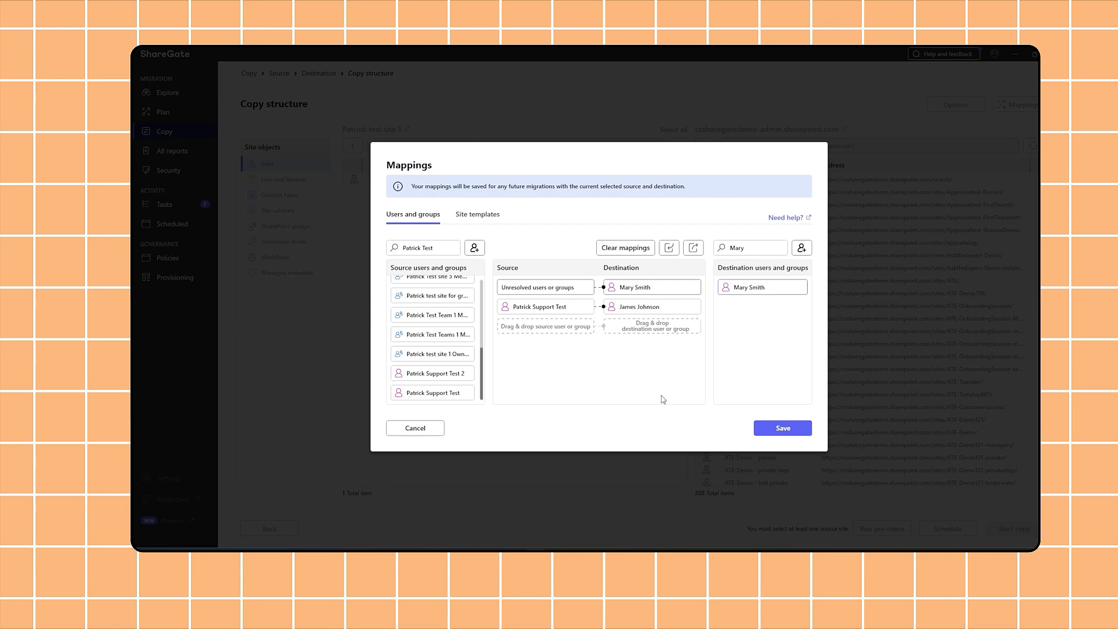
{"action": "mouse_move", "coordinate": [645, 342]}
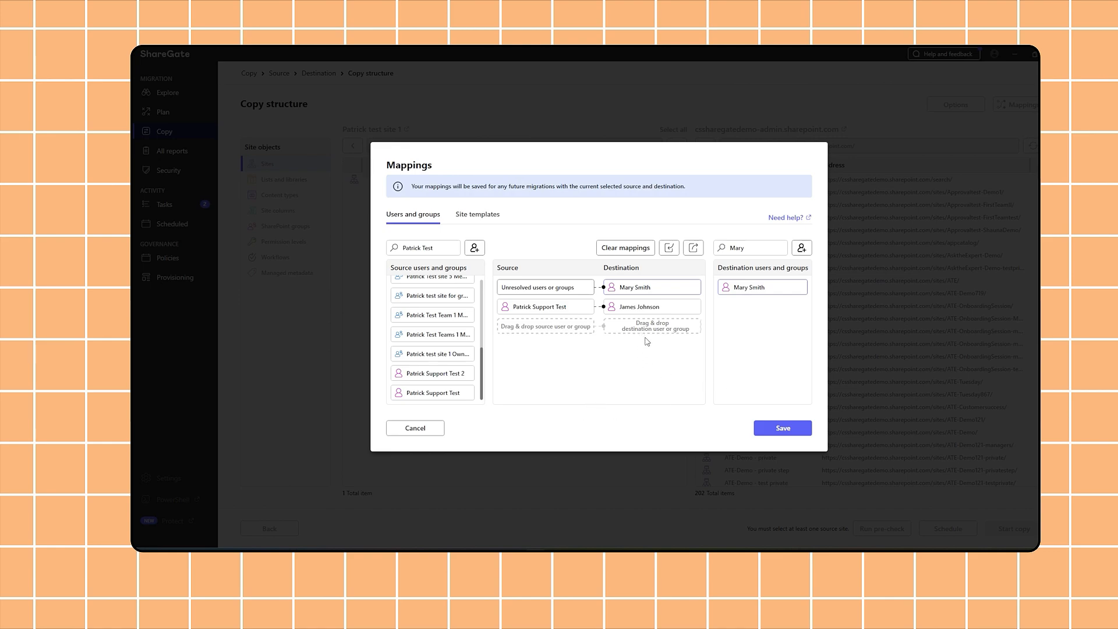
{"action": "mouse_move", "coordinate": [607, 360]}
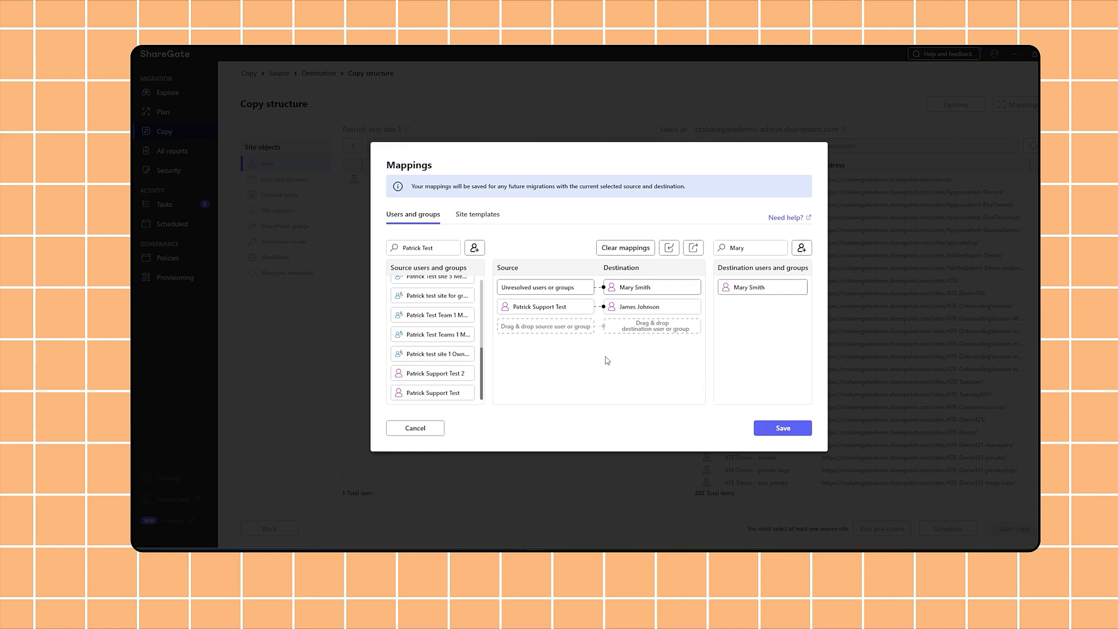
{"action": "mouse_move", "coordinate": [638, 340]}
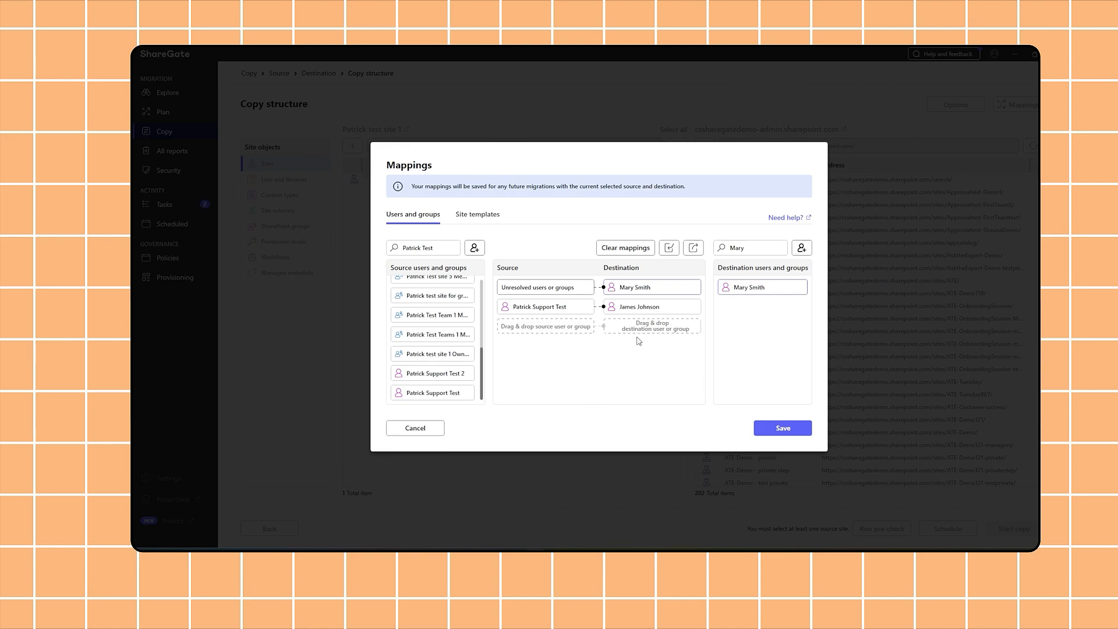
{"action": "mouse_move", "coordinate": [689, 227]}
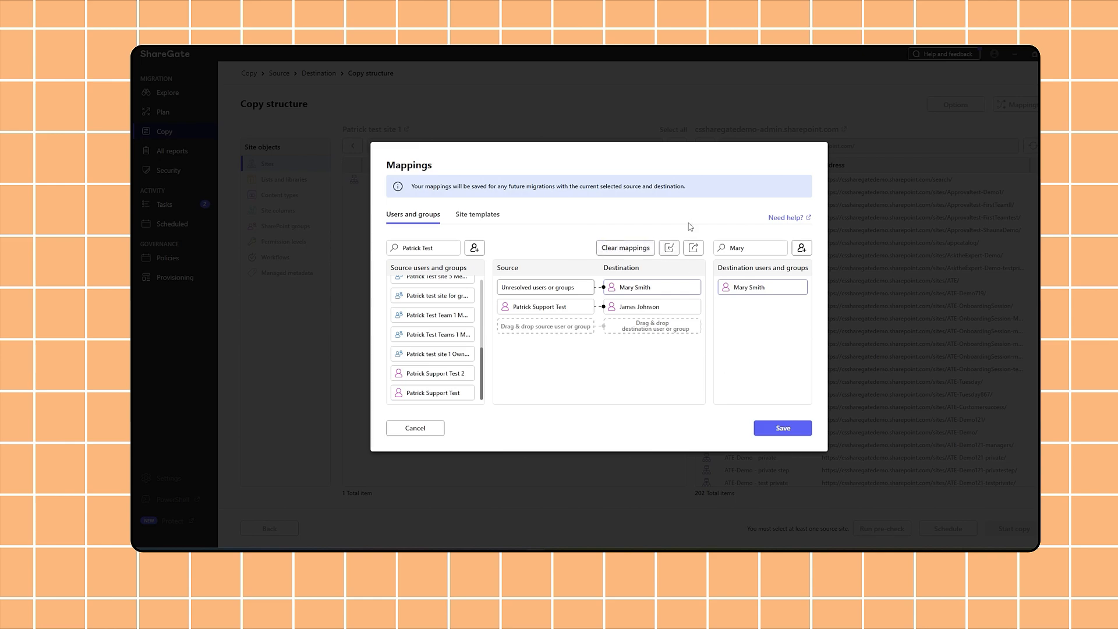
{"action": "mouse_move", "coordinate": [665, 271]}
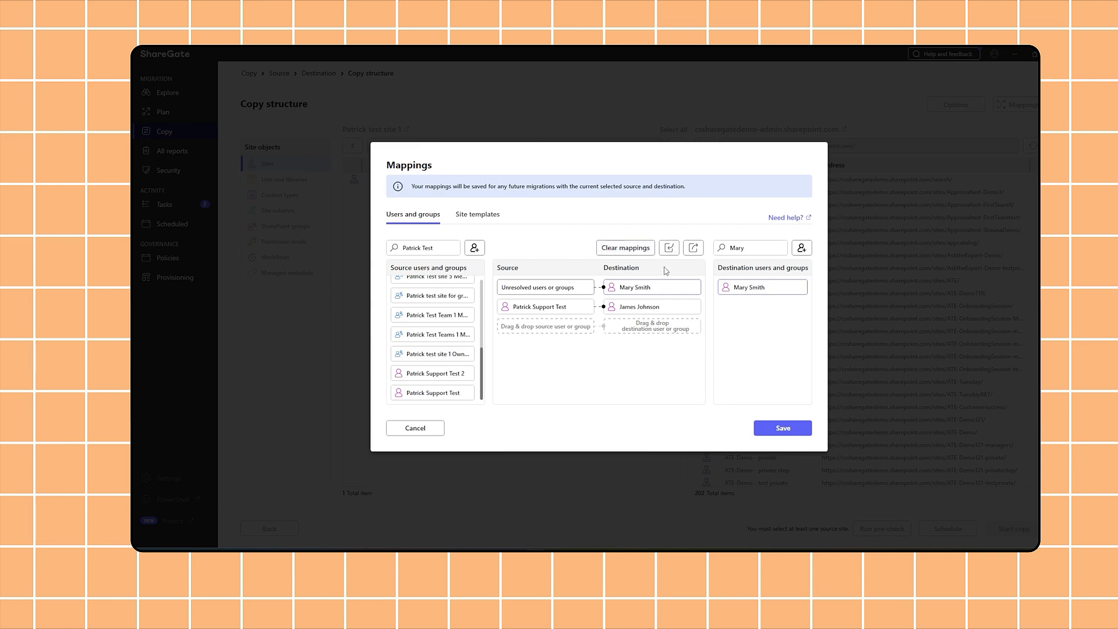
{"action": "left_click", "coordinate": [692, 247]}
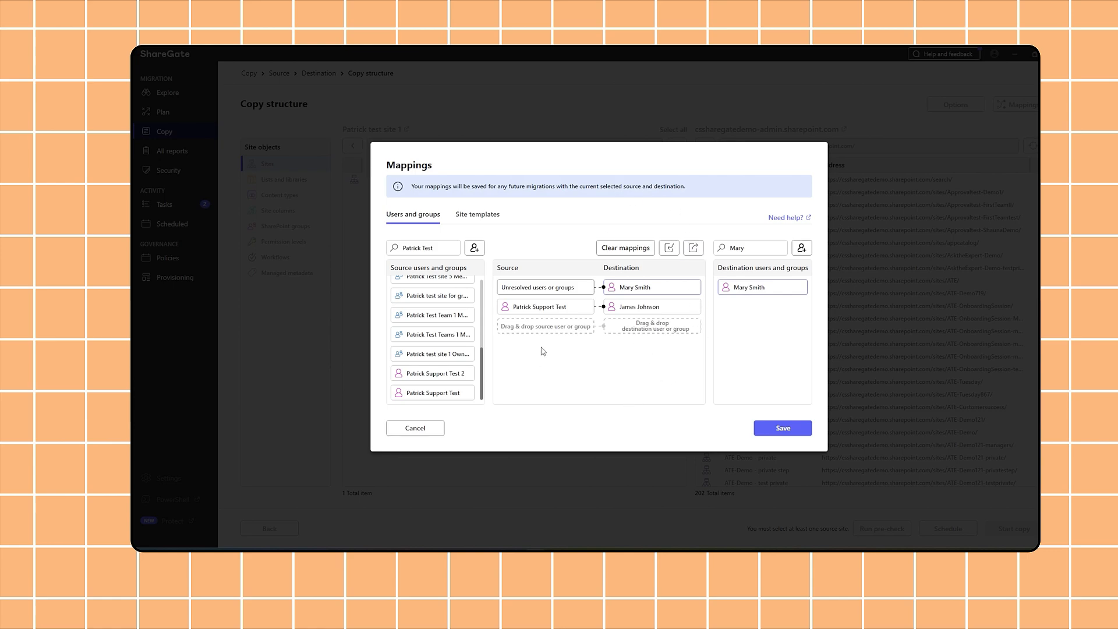
{"action": "mouse_move", "coordinate": [650, 397]}
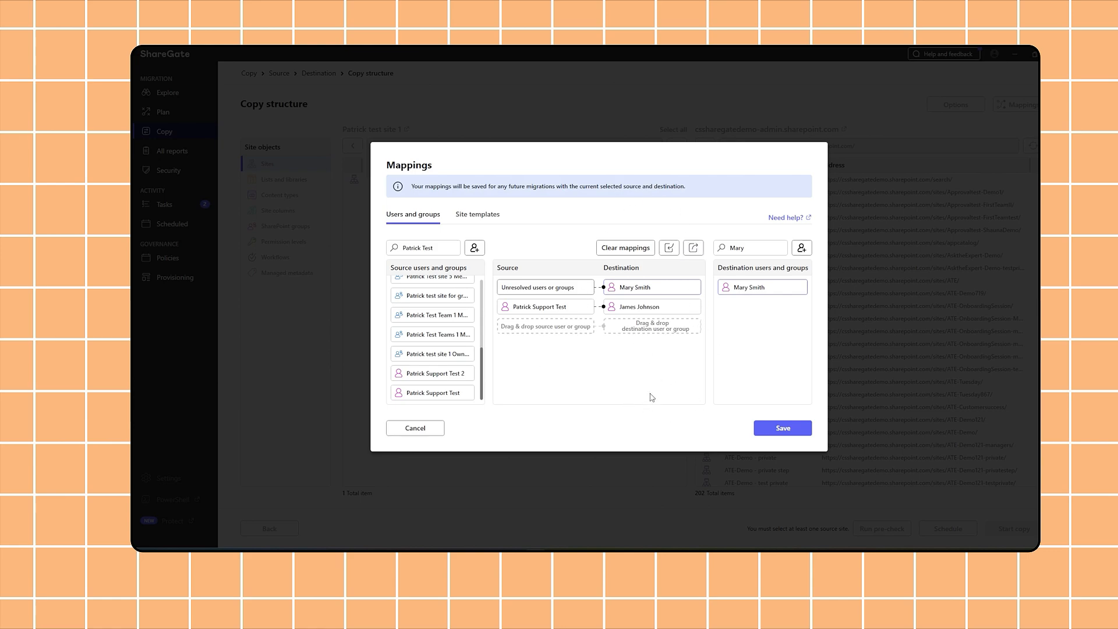
{"action": "mouse_move", "coordinate": [706, 352]}
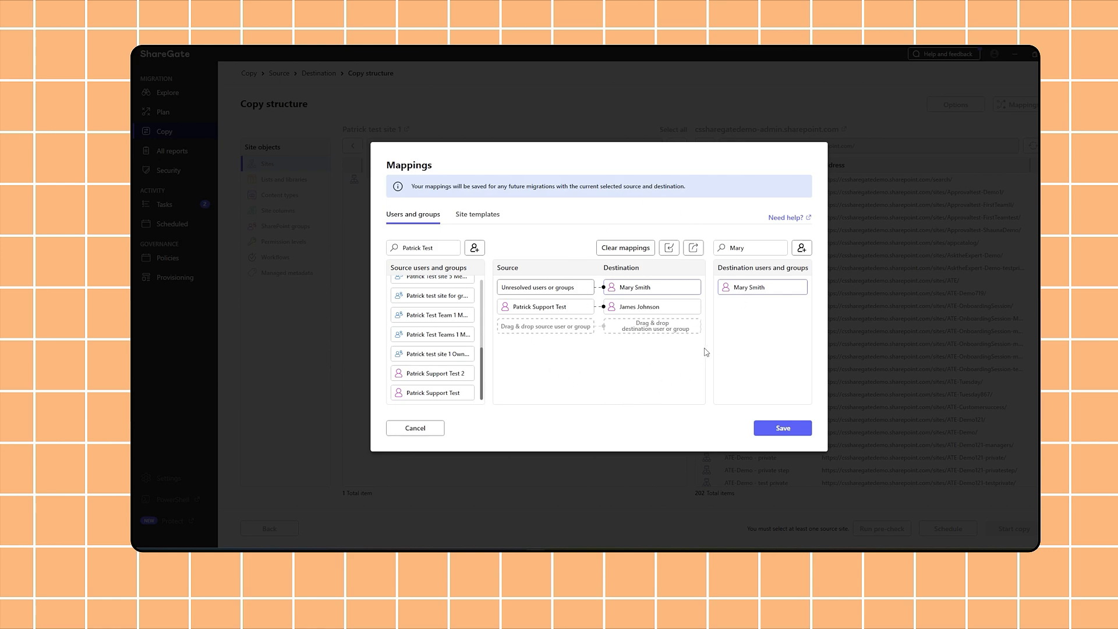